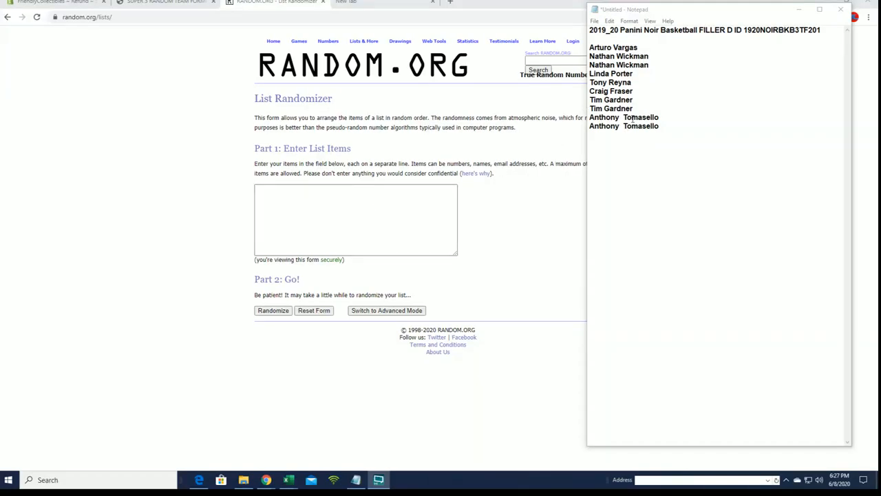
- Review the Panini Noir break product page, then return to the randomizer and notes
click(165, 3)
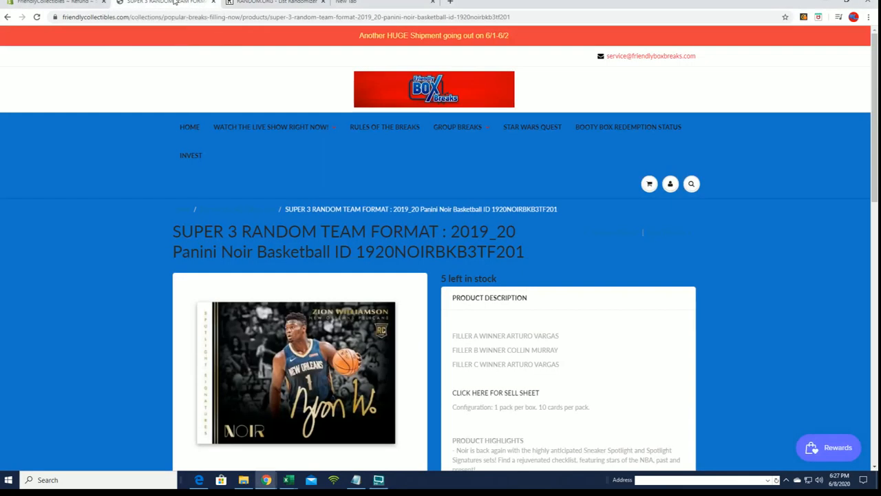
scroll(down, 3)
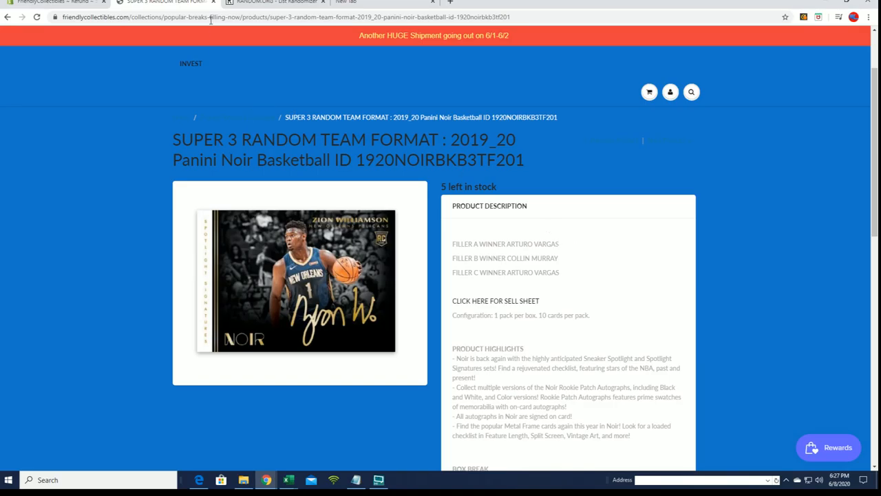
click(275, 3)
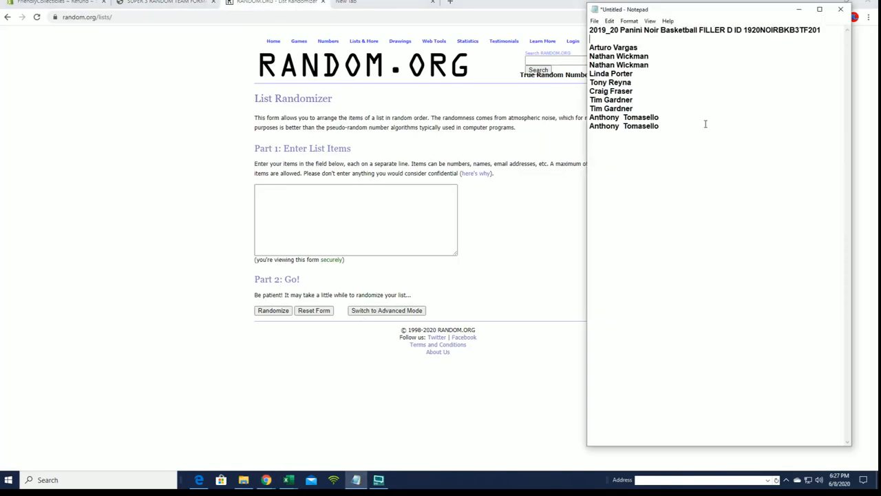
- Copy the ten filler names from Notepad into the list box and randomize them once
drag(611, 82, 658, 127)
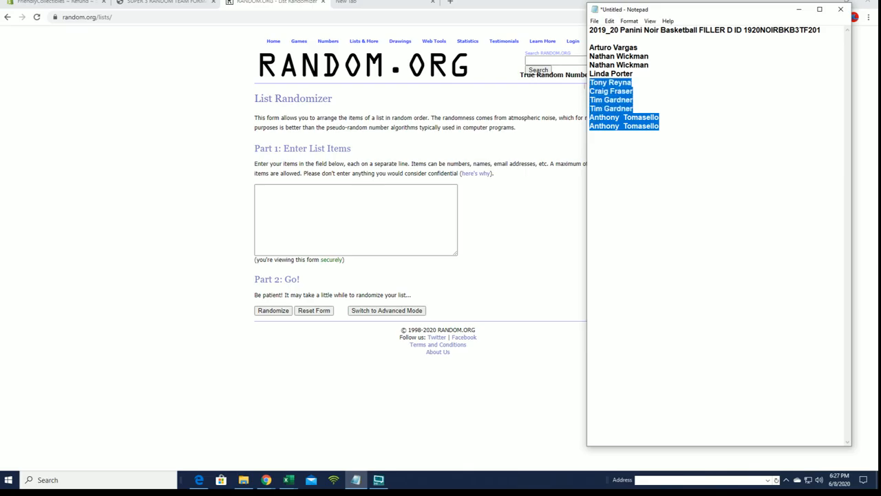
right_click(622, 97)
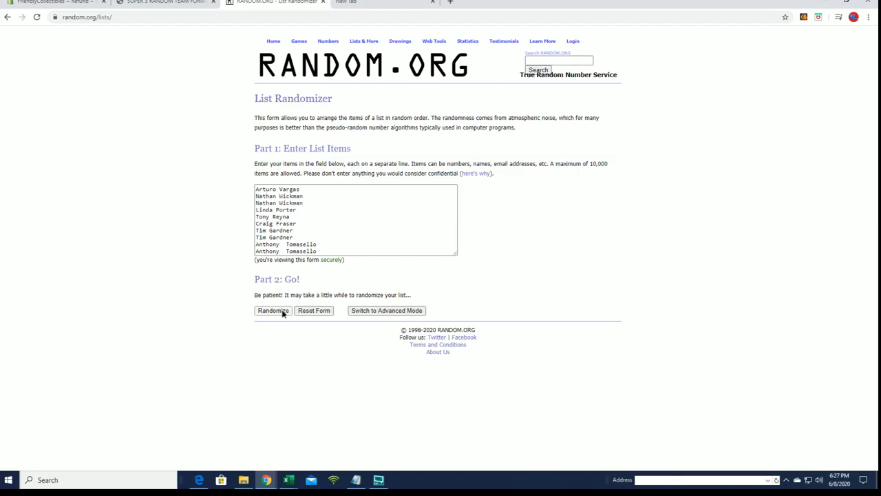
click(273, 310)
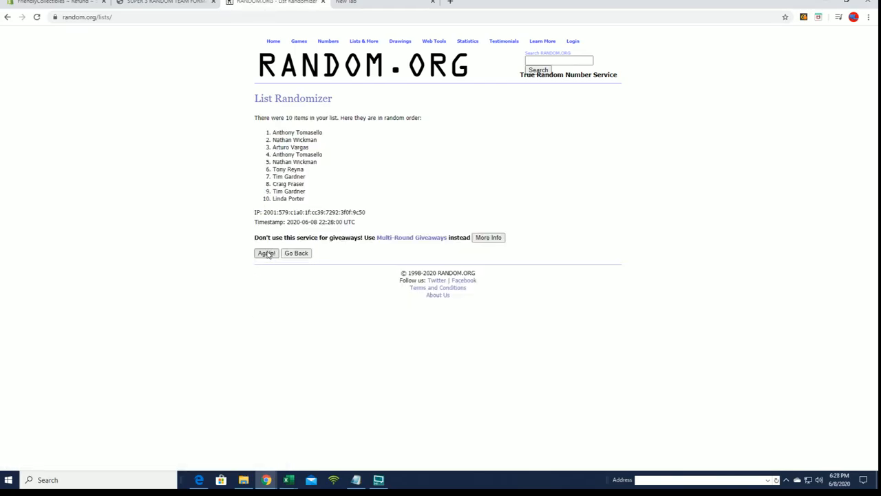
- Zoom the browser page in for easier reading
click(867, 16)
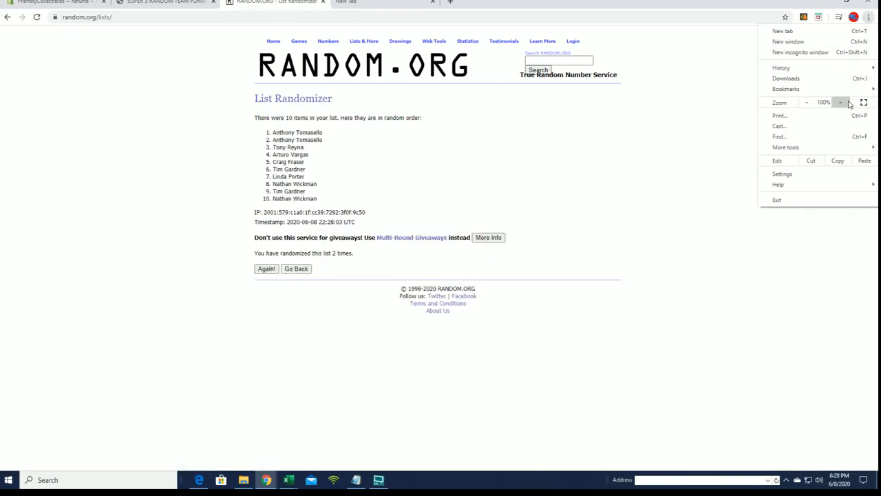
click(840, 102)
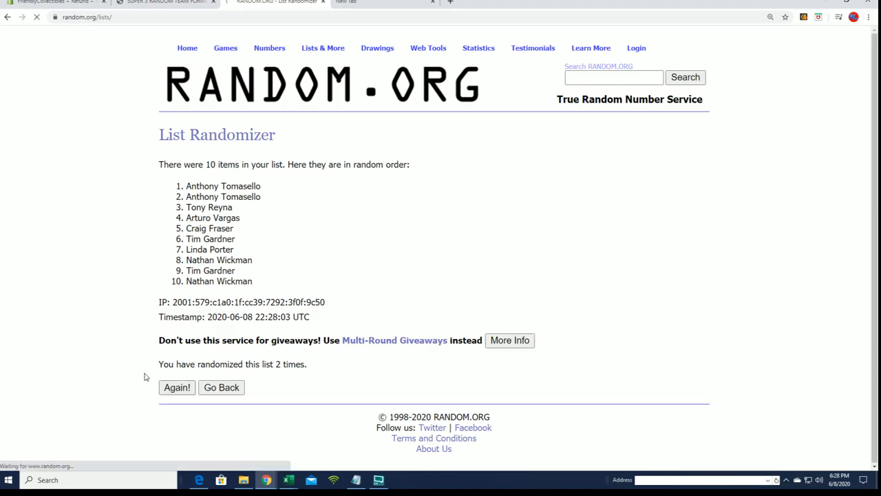
click(176, 387)
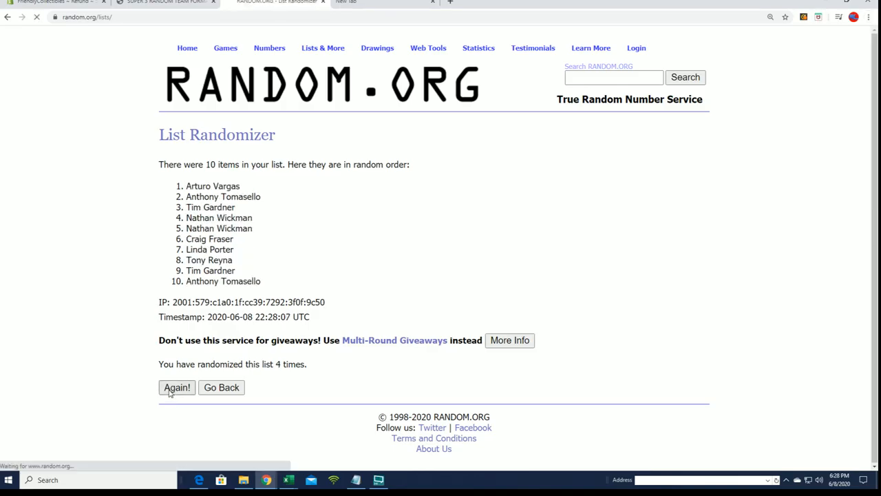
click(176, 387)
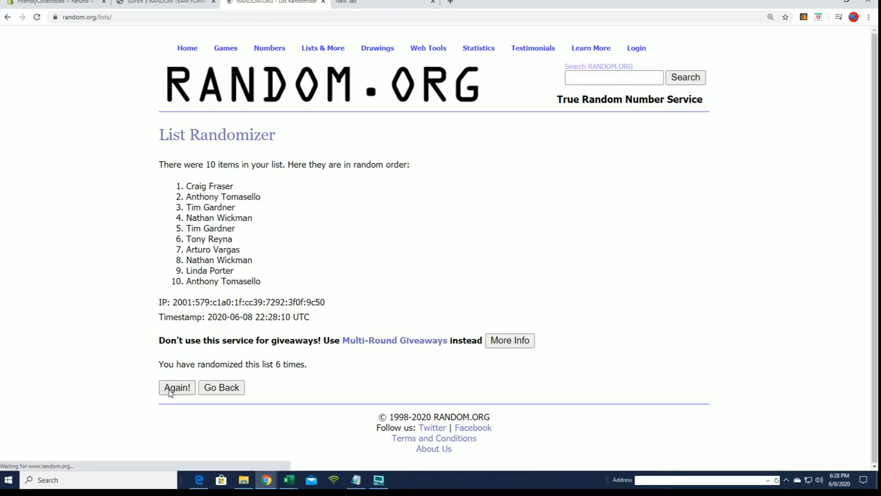
click(176, 387)
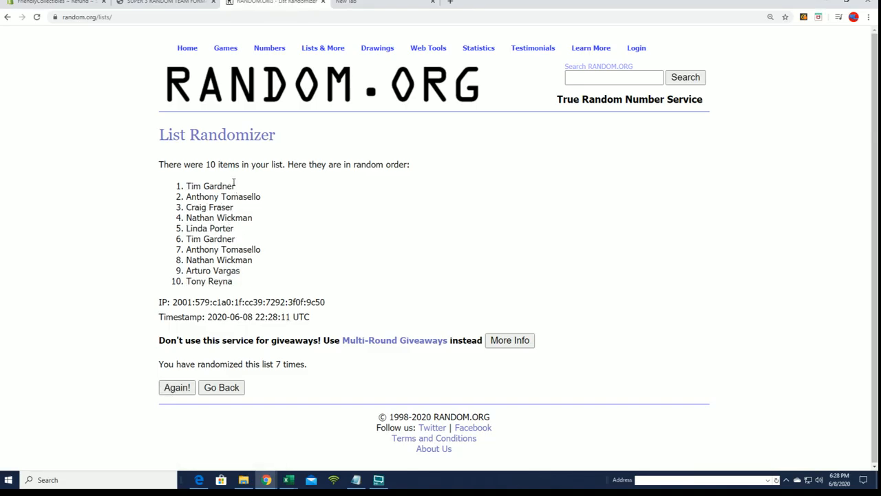
double_click(209, 186)
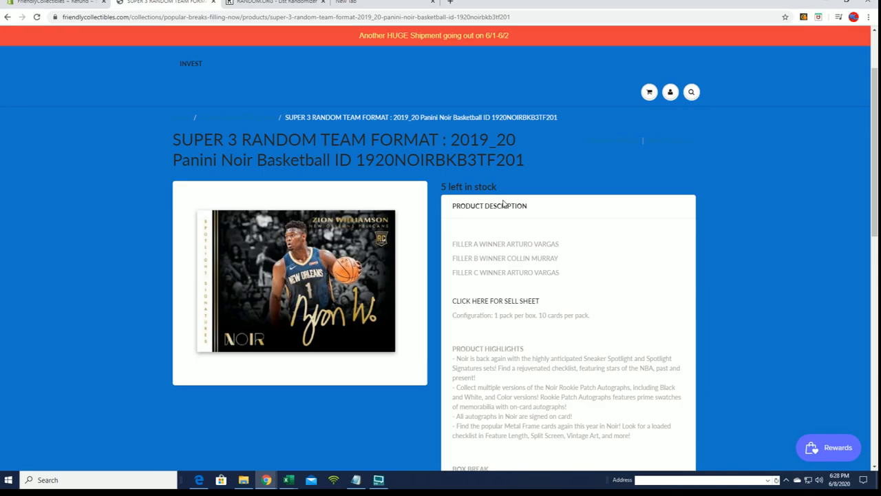
mouse_move(525, 179)
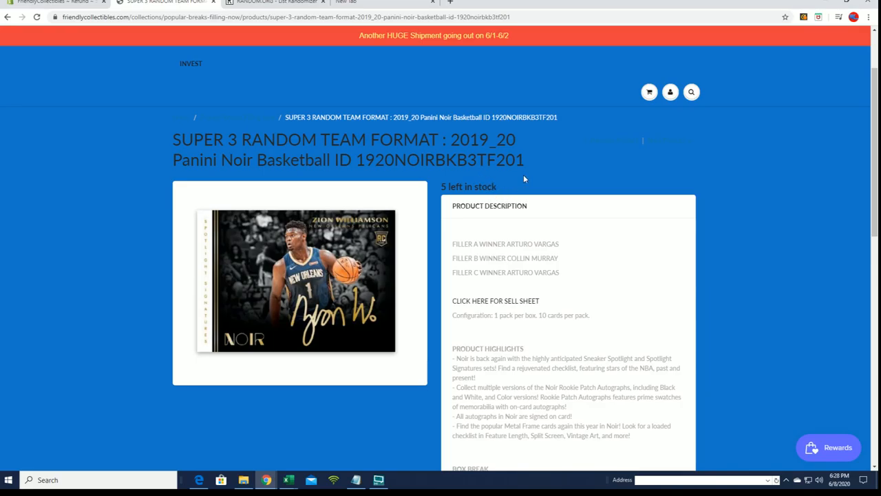
- Scroll the product page to the description listing filler winners and highlights
scroll(down, 3)
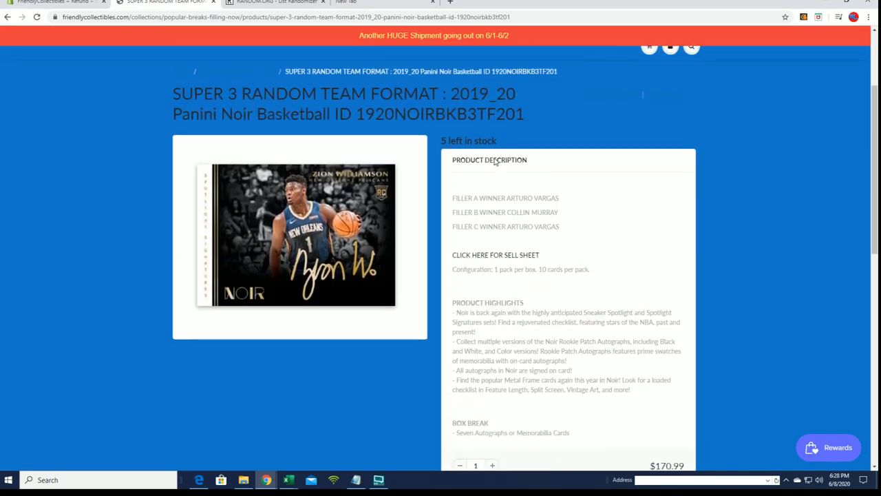